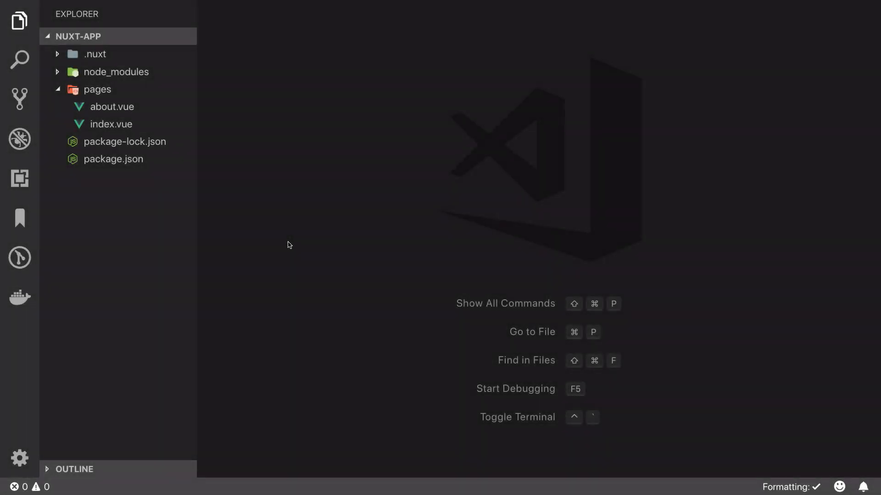
pyautogui.moveTo(183, 185)
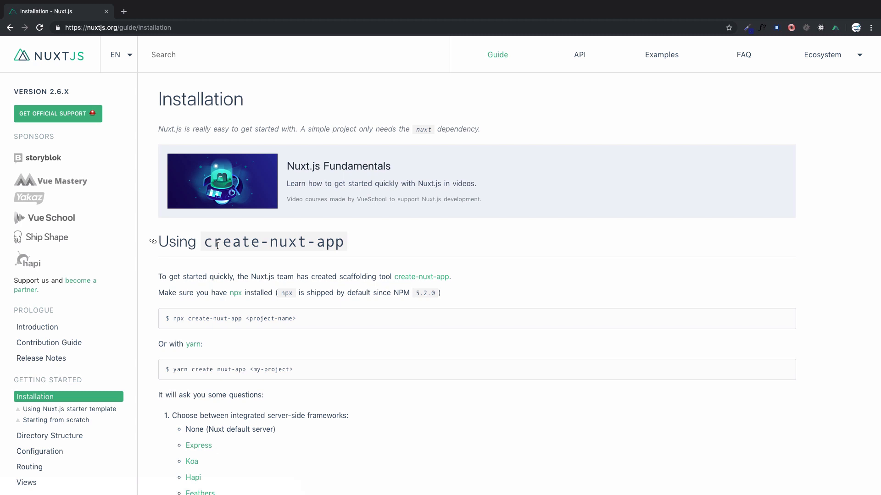
# From the Installation guide, highlight create-nuxt-app and open the npx package page in a new tab
pyautogui.scroll(-3)
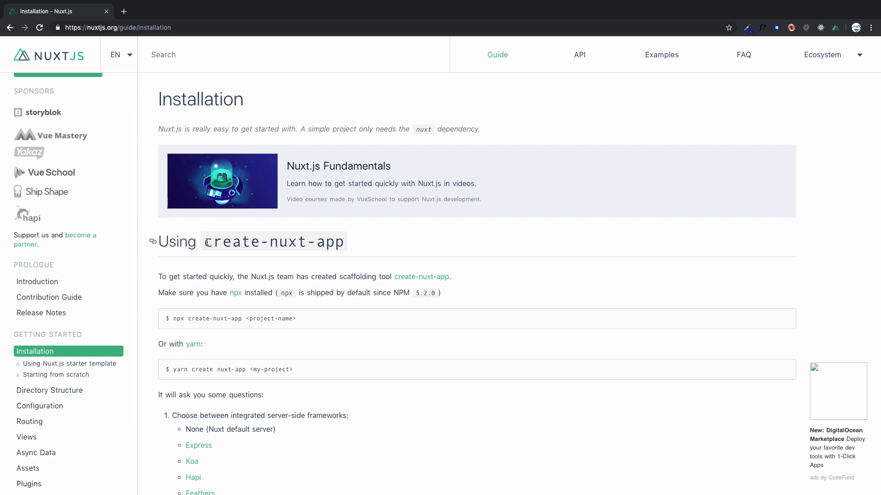
pyautogui.doubleClick(273, 241)
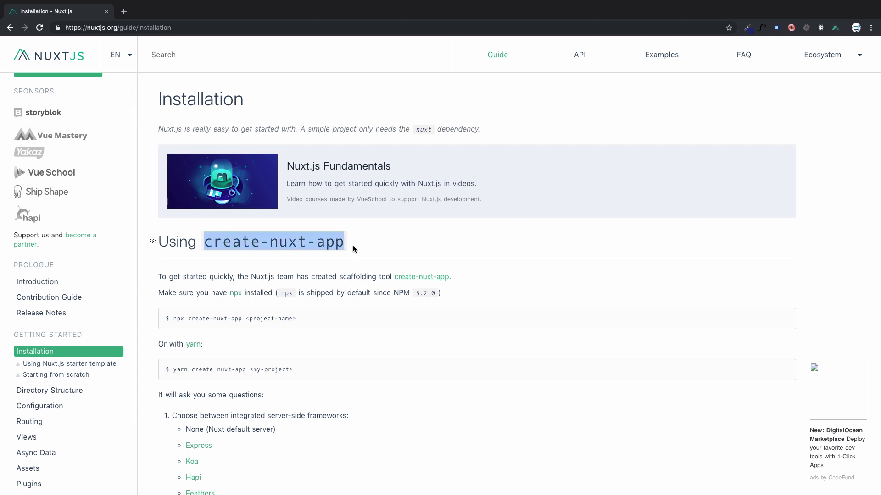
pyautogui.scroll(-3)
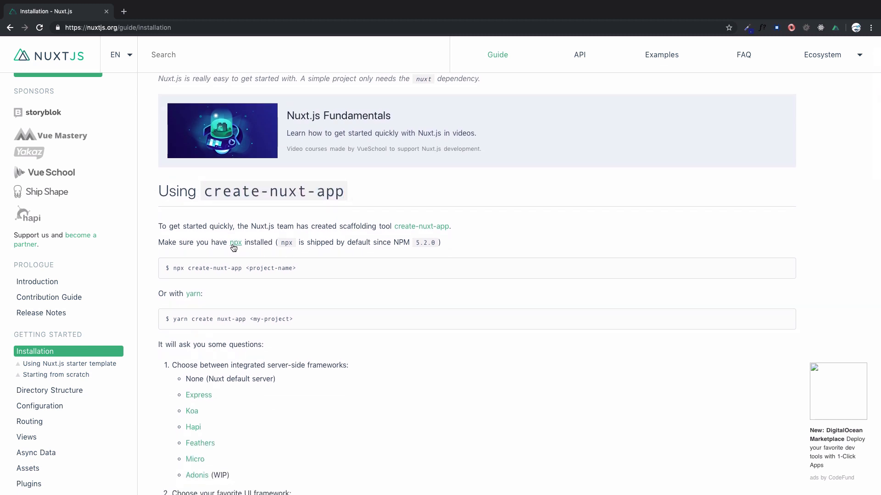
pyautogui.click(236, 242)
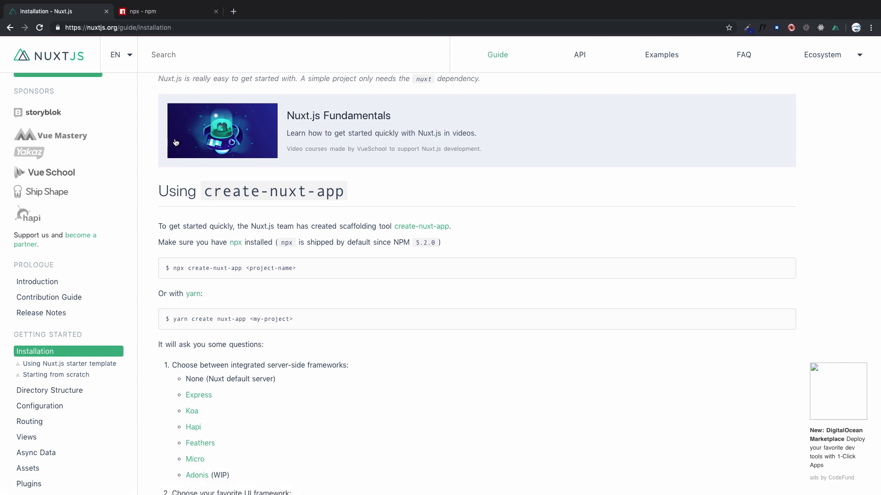
# Switch to the npx page on npm and highlight its 'npm i npx' install command
pyautogui.click(163, 11)
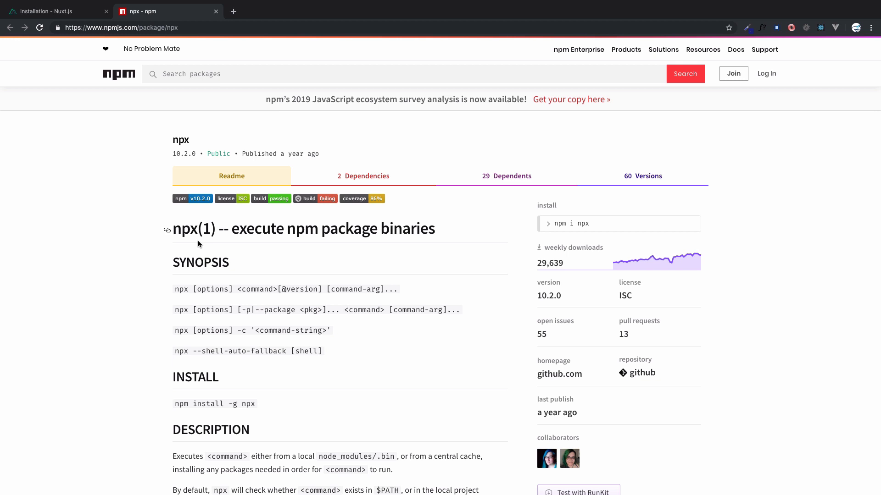
pyautogui.moveTo(289, 241)
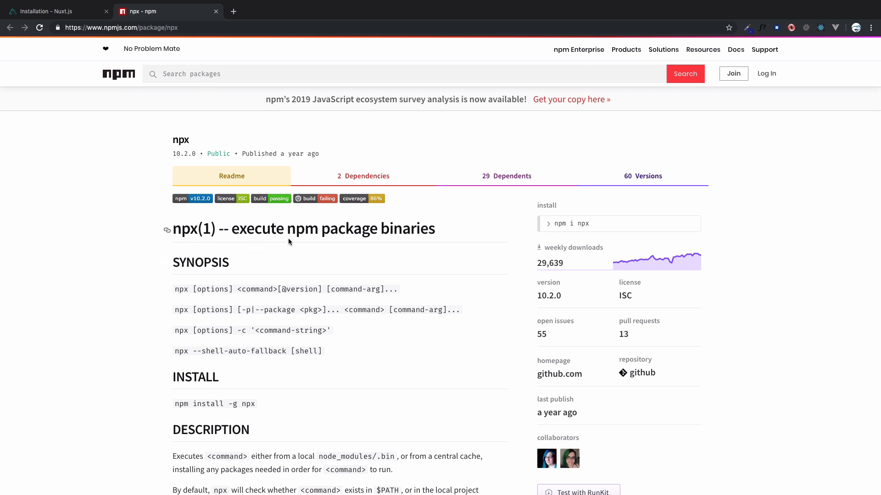
pyautogui.moveTo(387, 236)
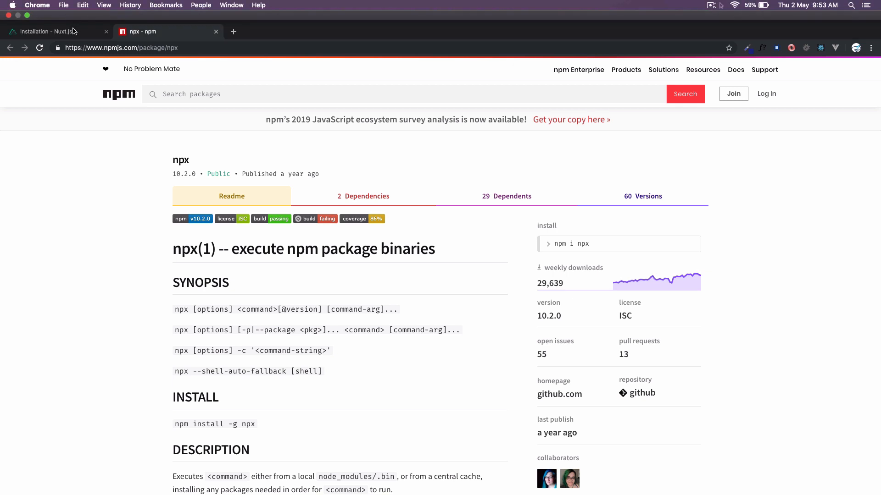
pyautogui.click(51, 31)
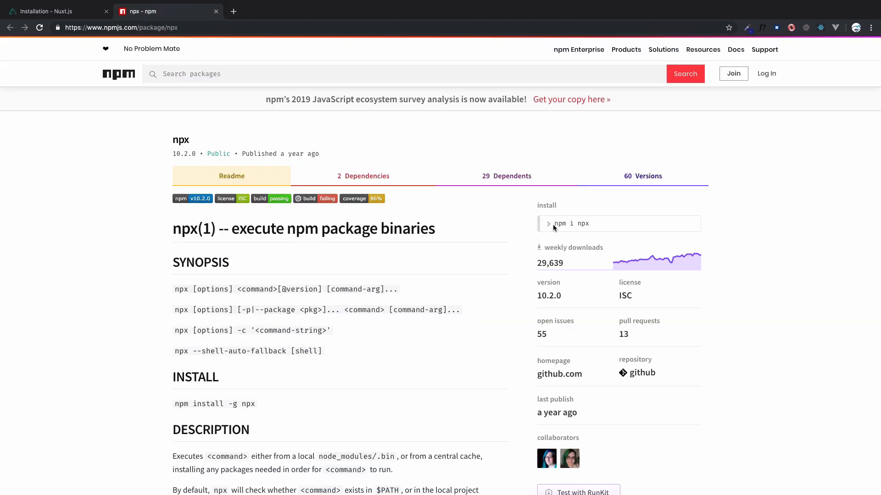
pyautogui.doubleClick(572, 224)
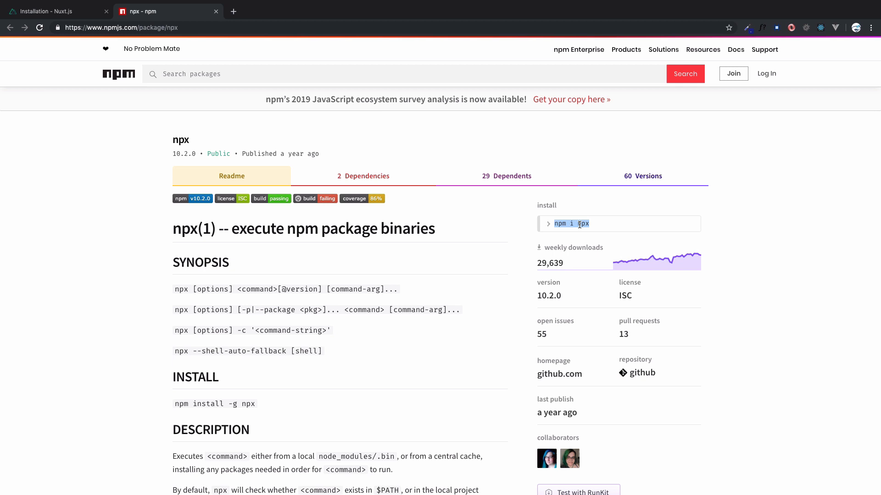
# Return to the Nuxt.js installation guide and scroll through its setup questions
pyautogui.click(51, 11)
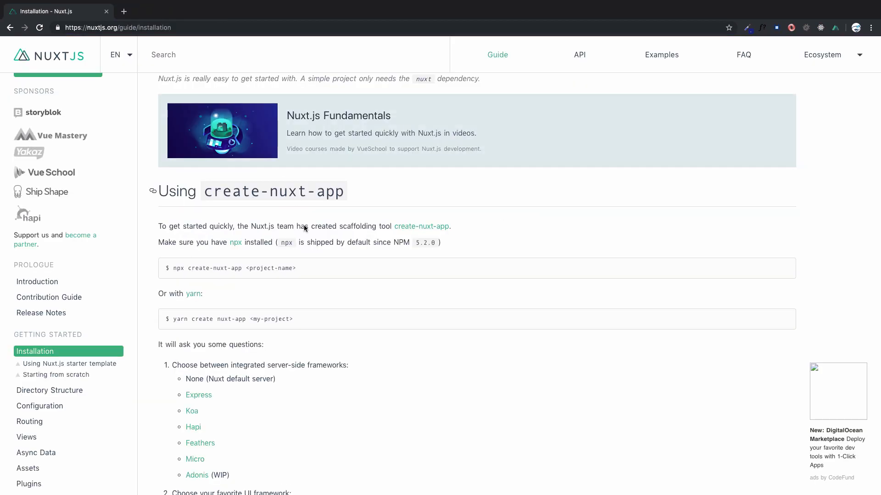
pyautogui.scroll(-3)
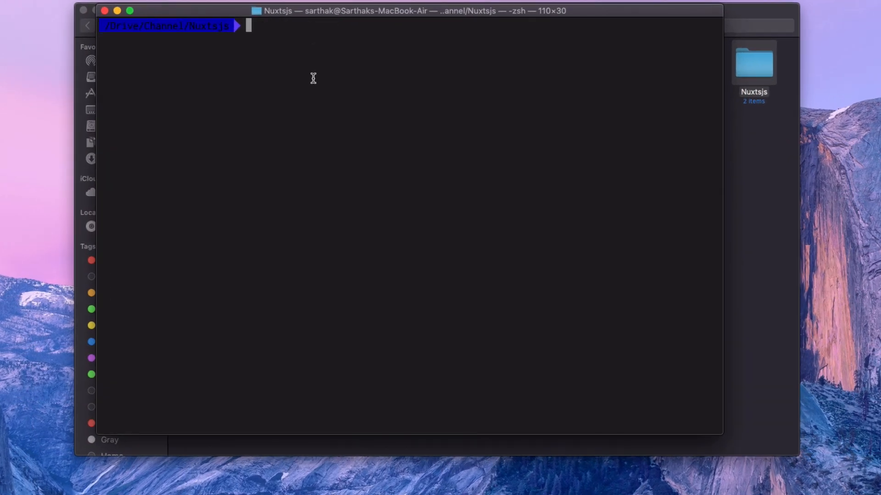
# Run bare npx to see its usage, then enter npx create-nuxt-app nuxt-app at the prompt
pyautogui.write('npx create-nuxt-app nuxt-app')
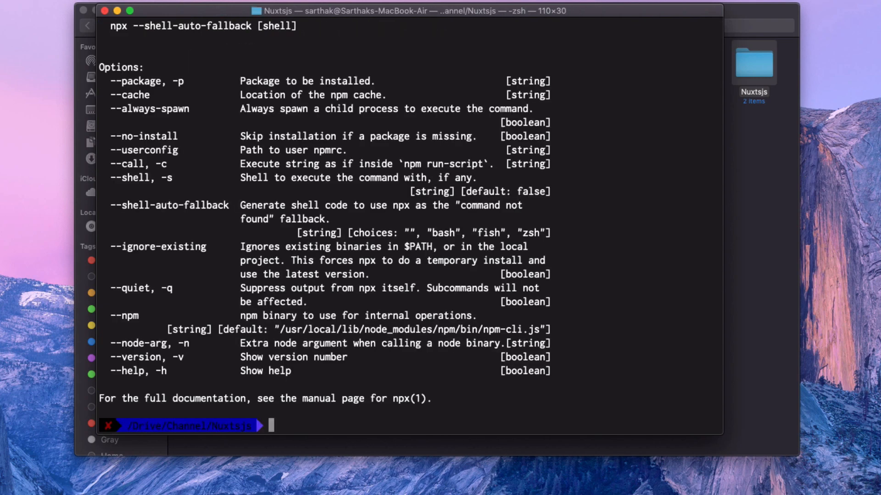
pyautogui.write('npx')
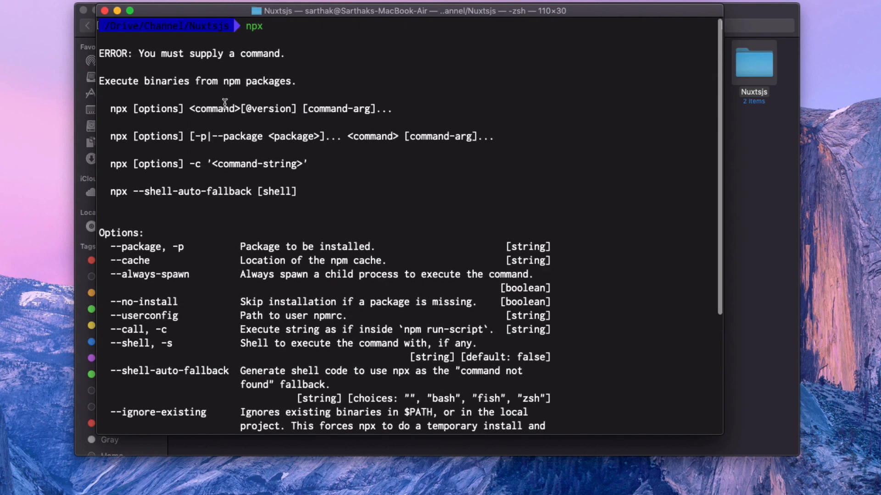
pyautogui.write('npm install --save next react react-dom')
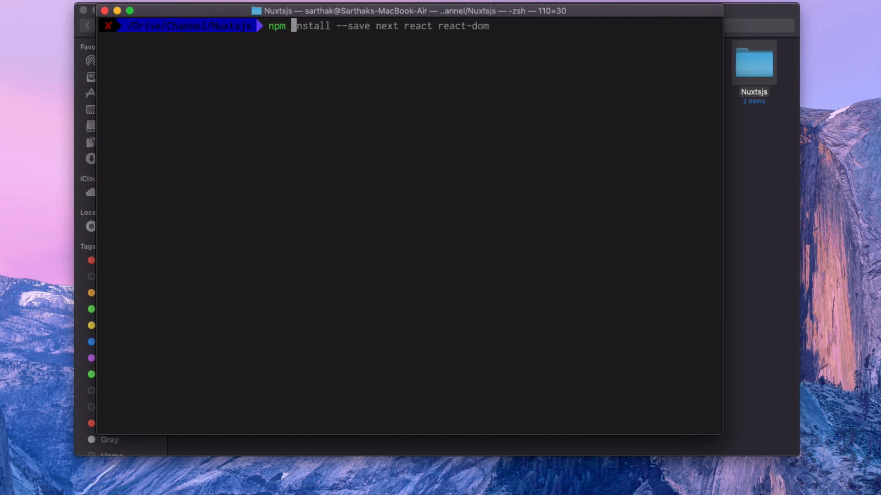
pyautogui.write('npx create nuxt-app nuxt-app')
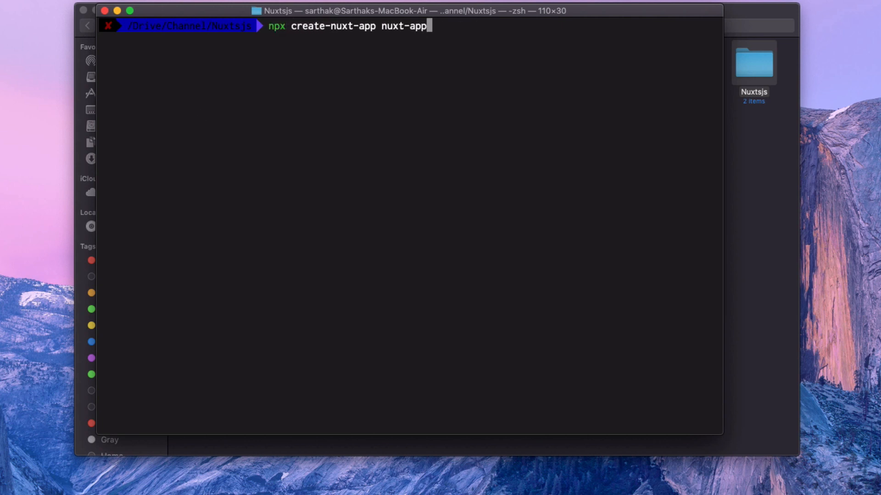
pyautogui.moveTo(419, 68)
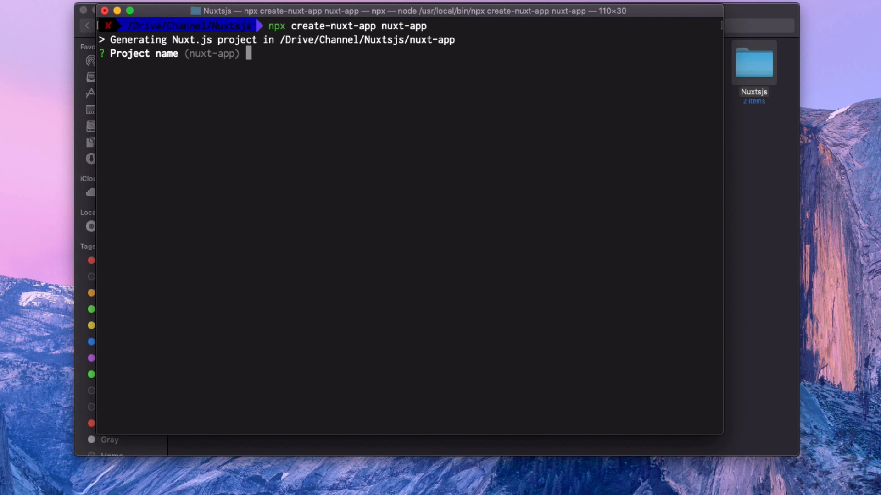
# Name the project Nuxt App and accept the default project description
pyautogui.write('sdfsdf')
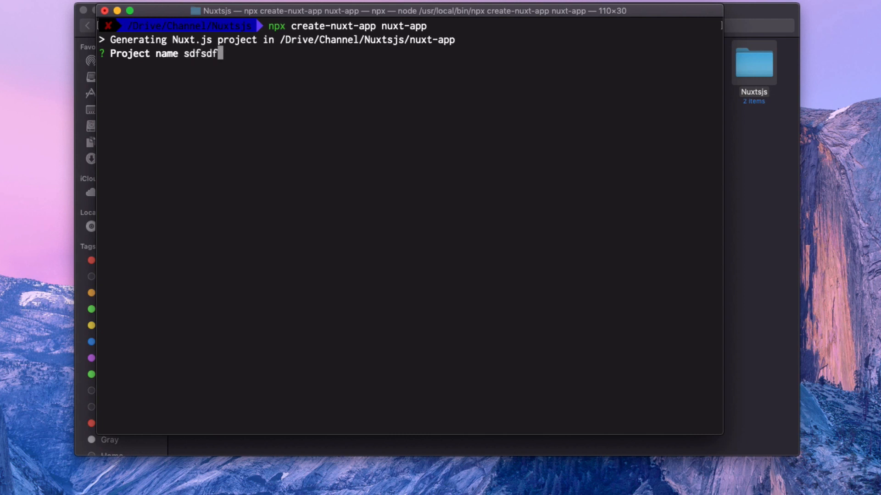
pyautogui.press('Backspace')
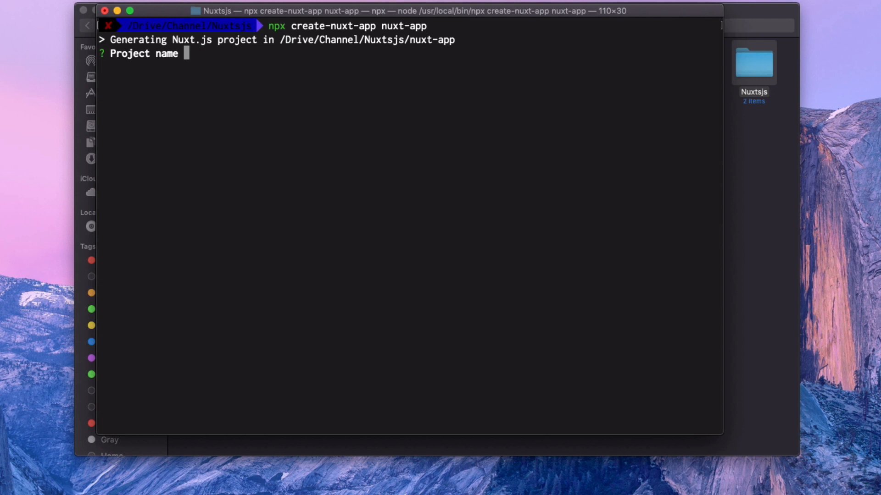
pyautogui.write('Nuxt App')
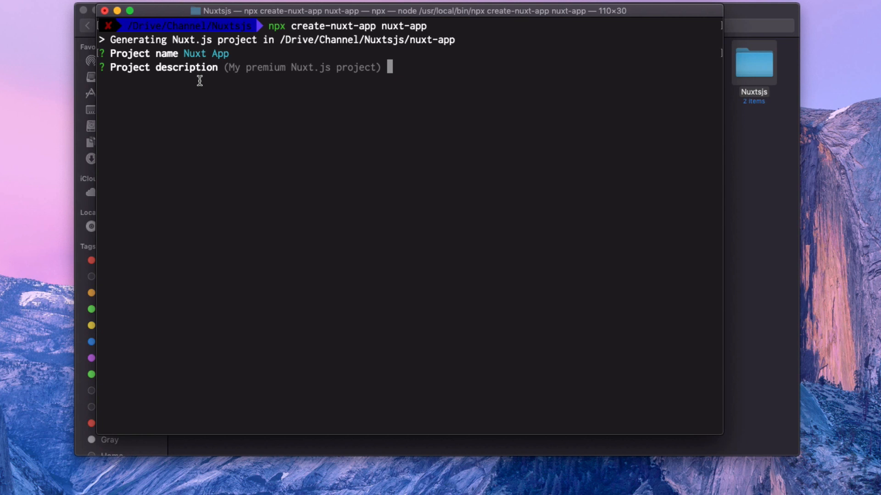
pyautogui.moveTo(228, 67); pyautogui.dragTo(376, 67)
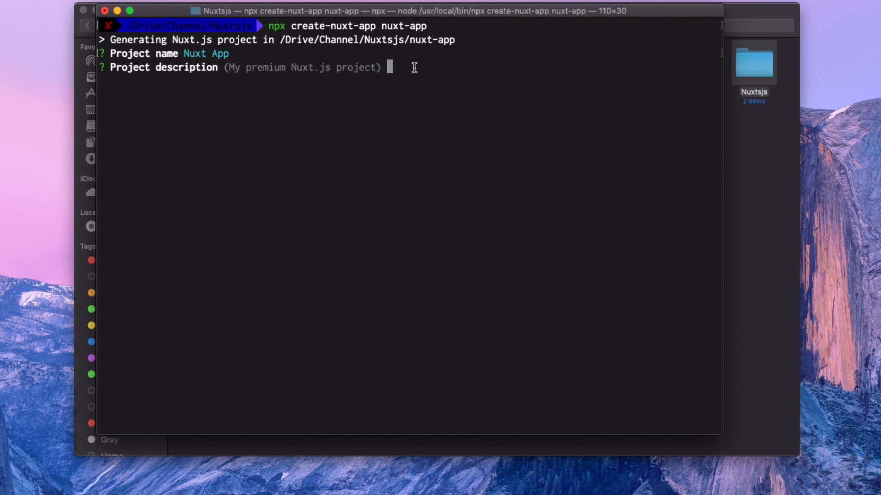
pyautogui.press('enter')
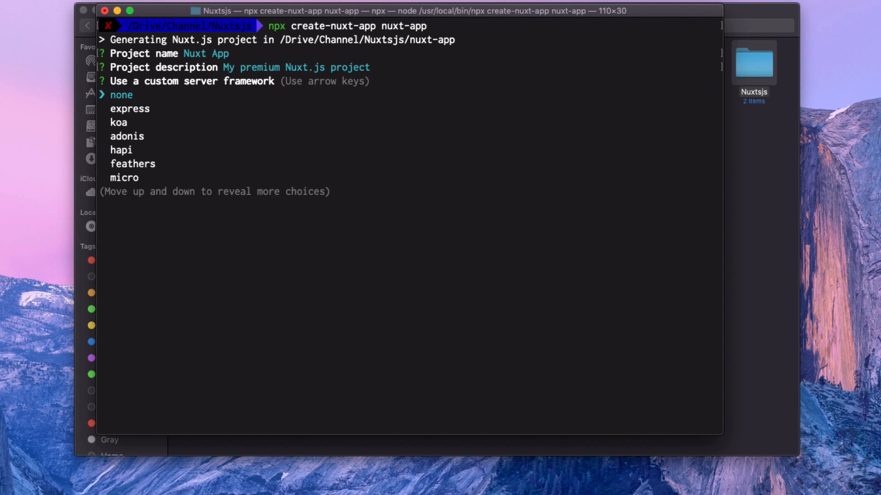
# Choose express as the server framework and confirm all four install features including PWA support
pyautogui.press('down')
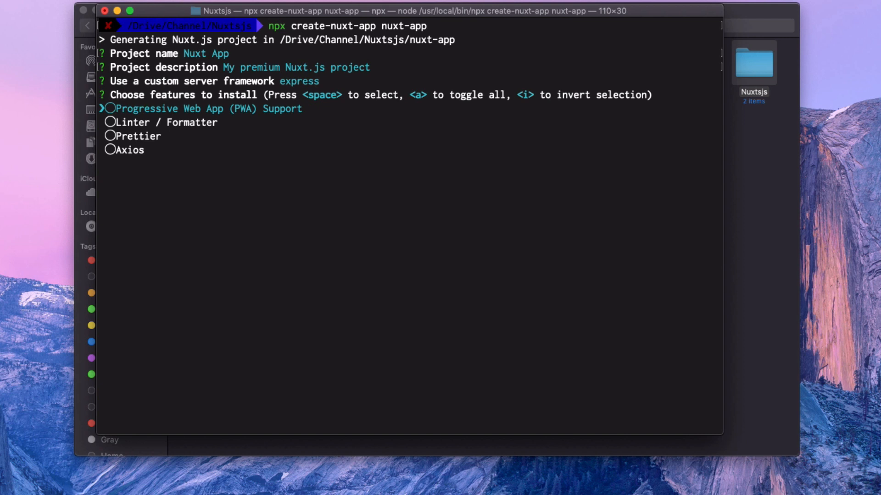
pyautogui.press('space')
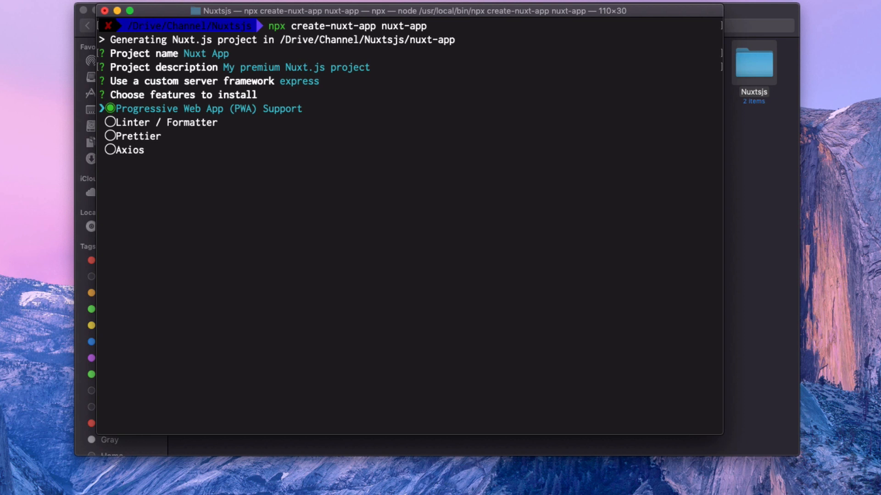
pyautogui.press('down')
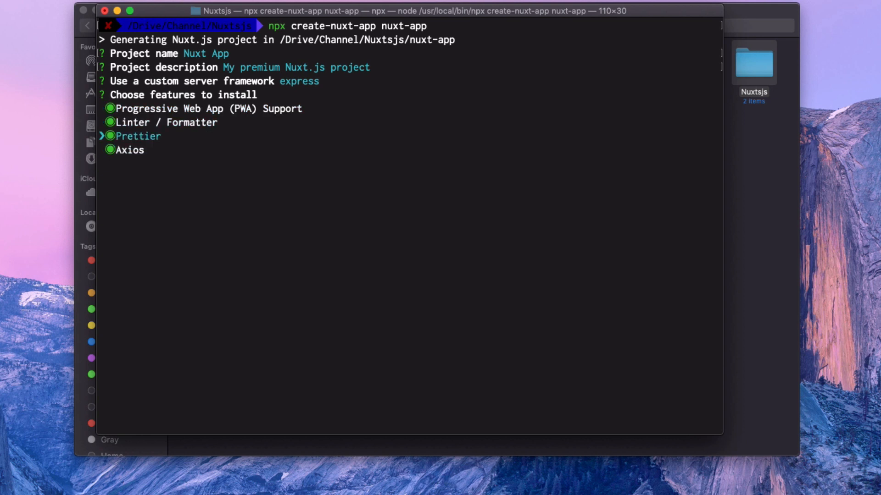
pyautogui.press('up')
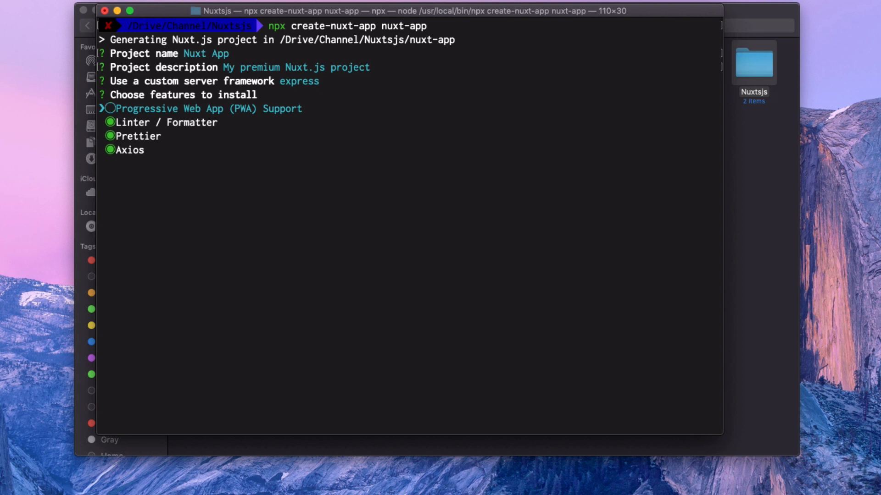
pyautogui.press('space')
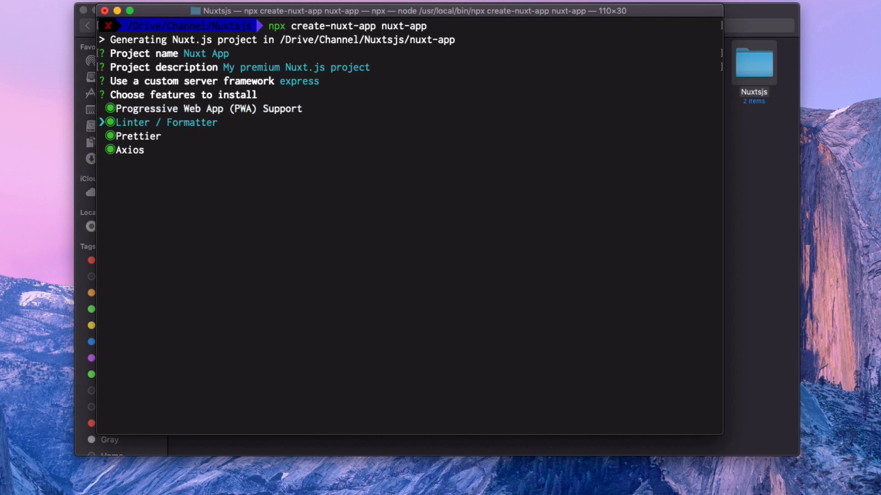
pyautogui.press('Up')
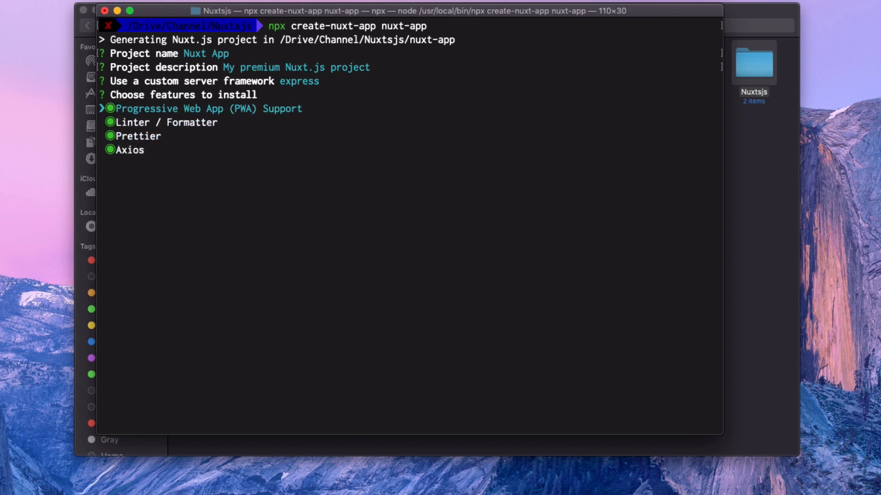
pyautogui.press('enter')
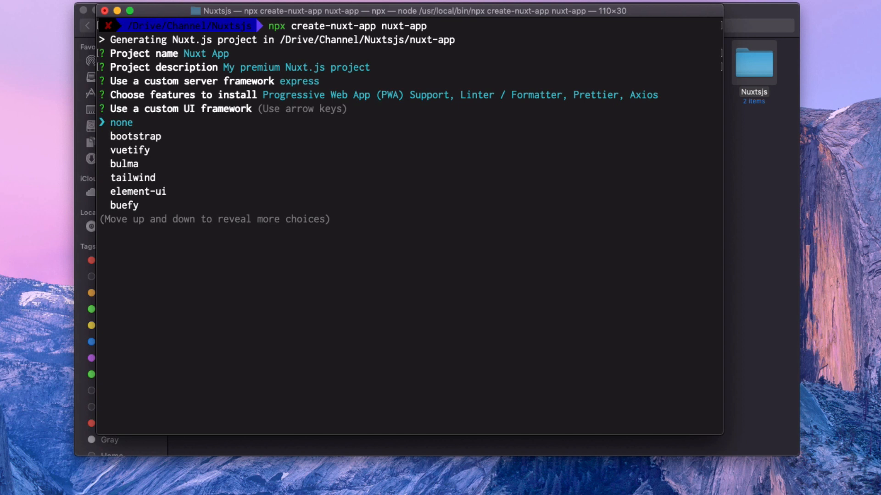
# Choose vuetify as the UI framework and ava as the test framework
pyautogui.press('down')
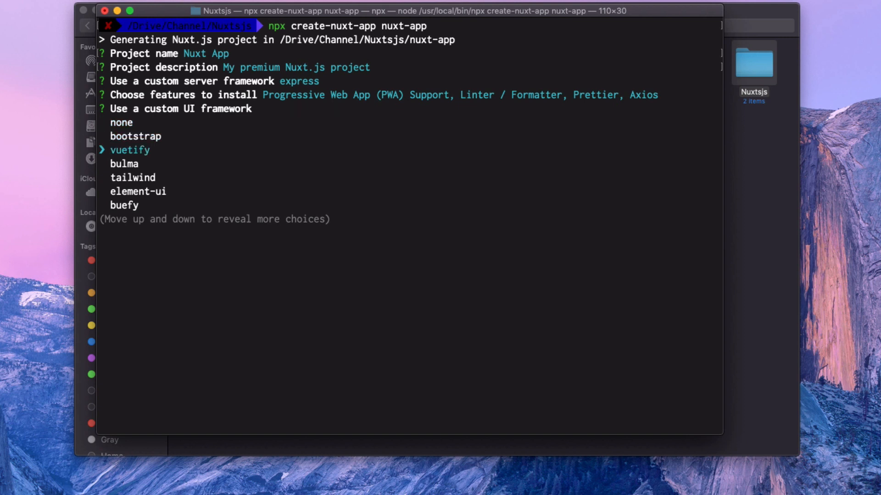
pyautogui.press('Down')
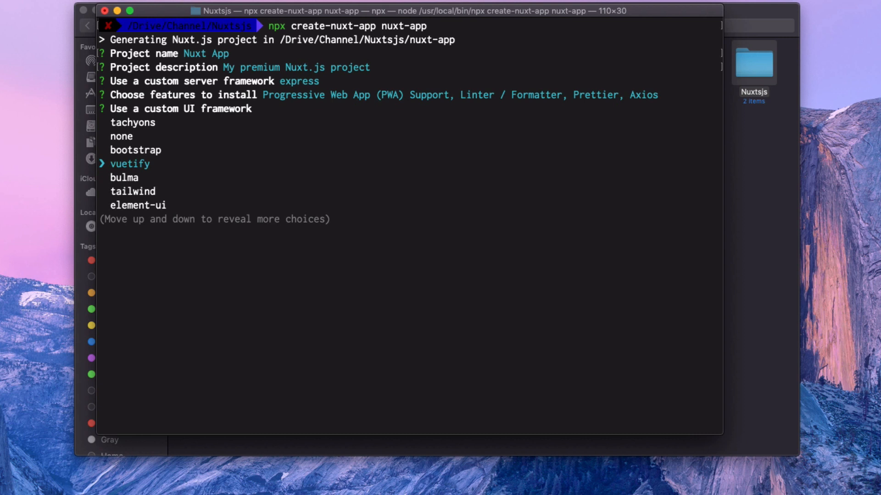
pyautogui.press('enter')
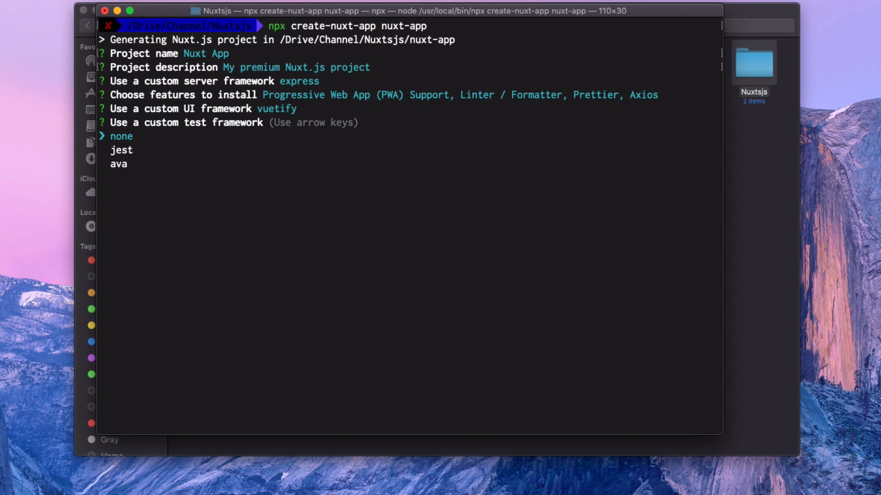
pyautogui.press('Return')
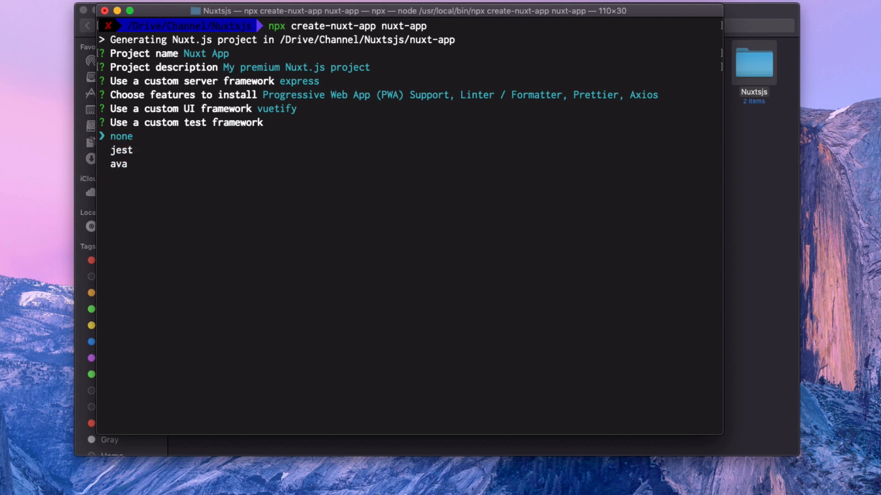
pyautogui.press('down')
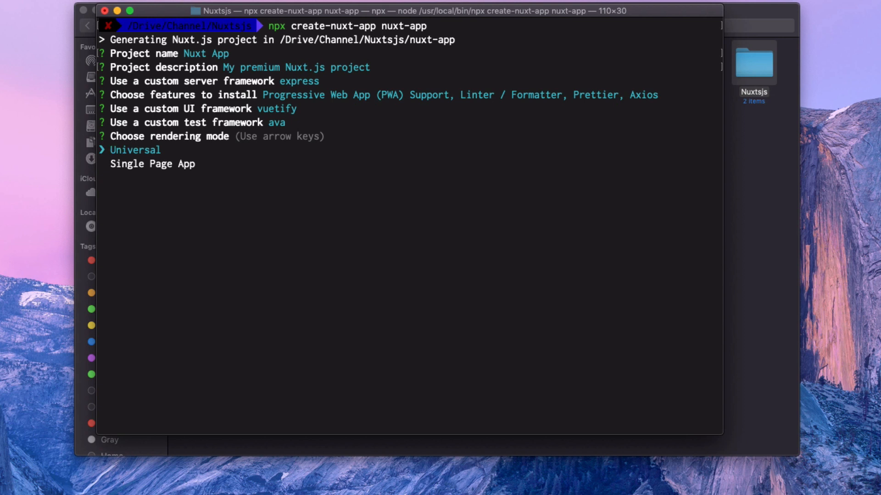
# Settle on Universal rendering mode and npm as package manager; the generator errors on the project name
pyautogui.press('Down')
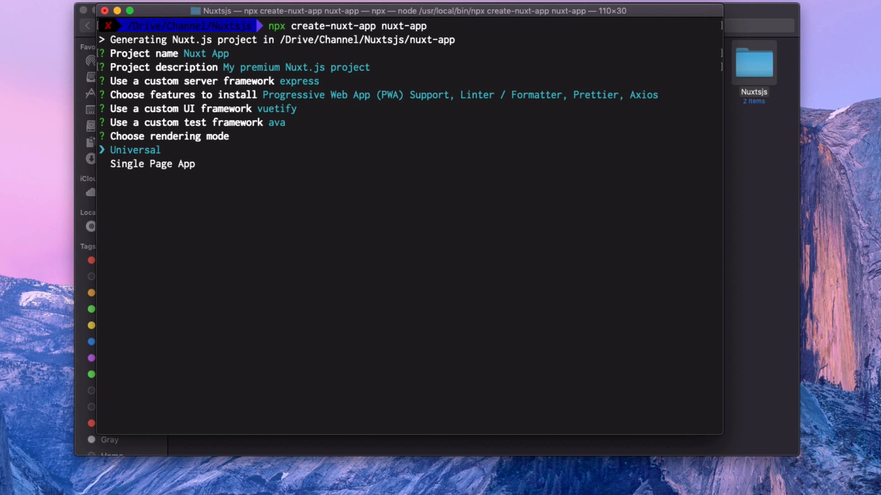
pyautogui.press('Down')
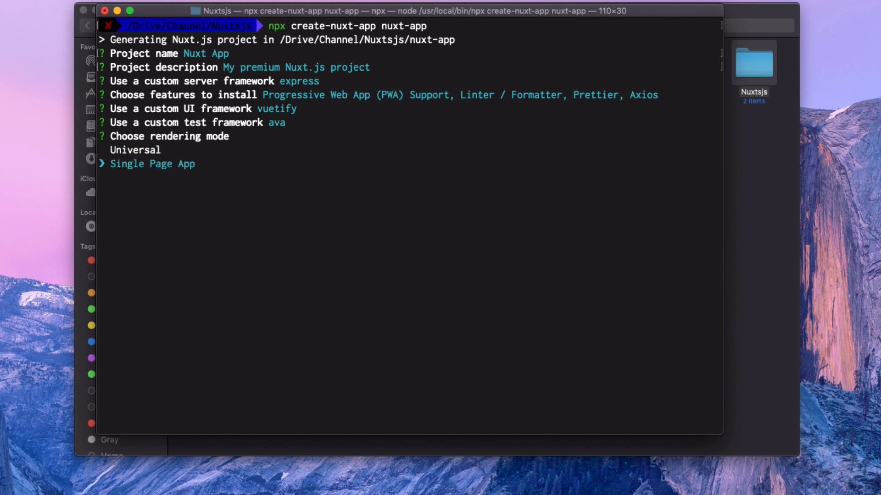
pyautogui.press('up')
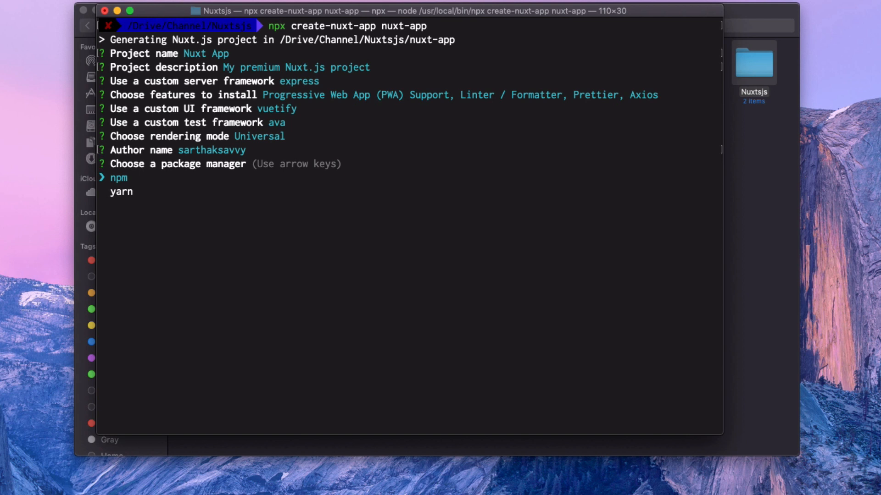
pyautogui.press('Down')
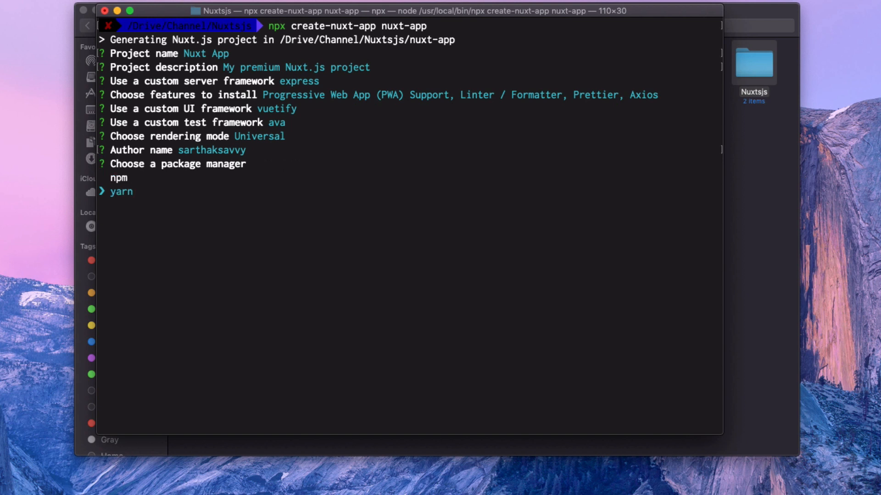
pyautogui.press('up')
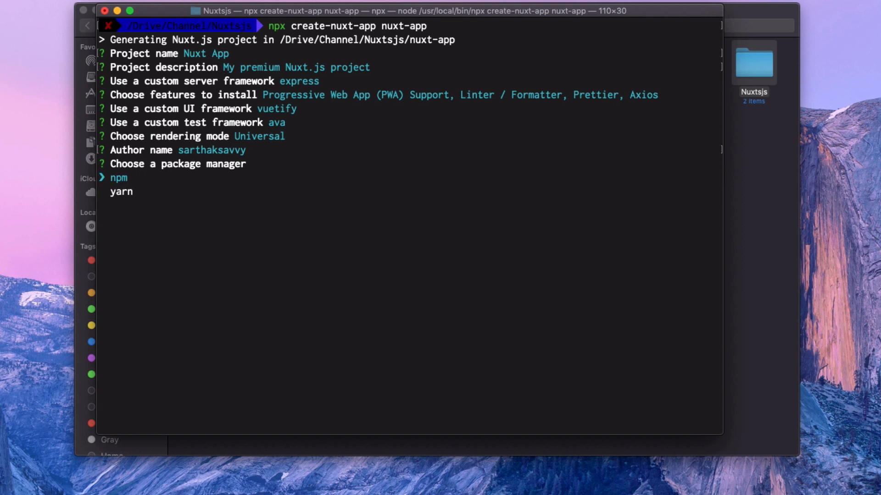
pyautogui.press('Down')
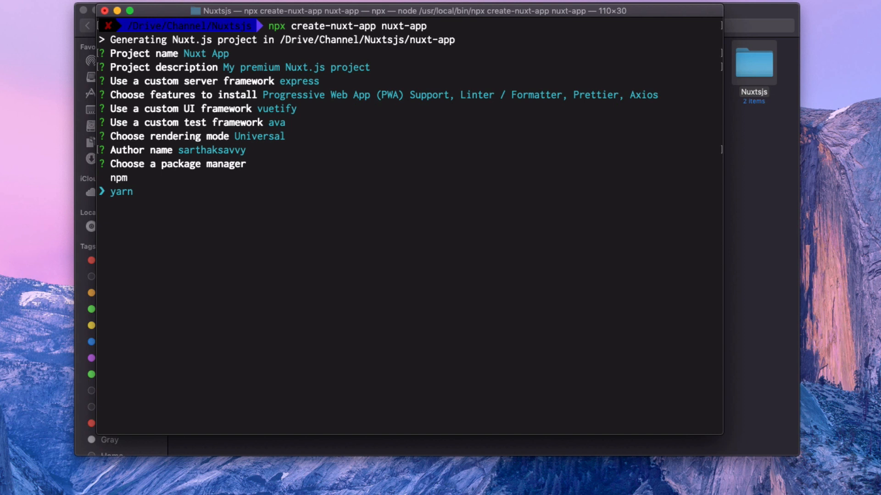
pyautogui.press('Up')
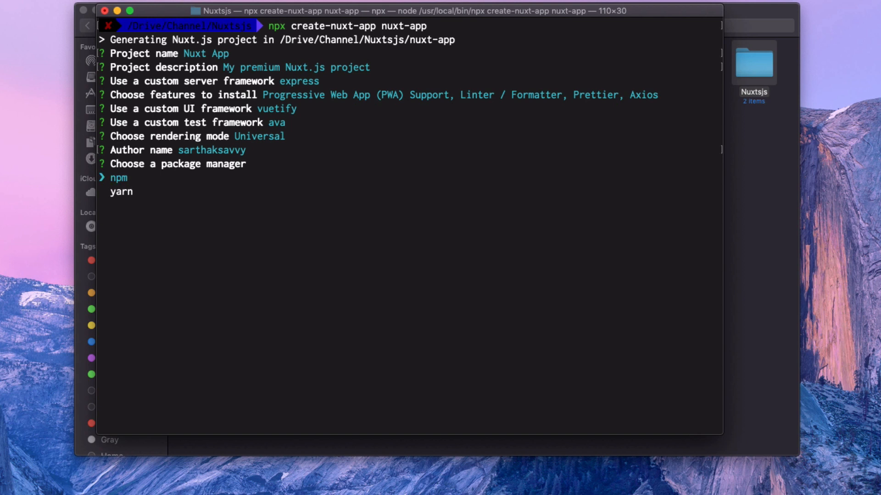
pyautogui.press('Down')
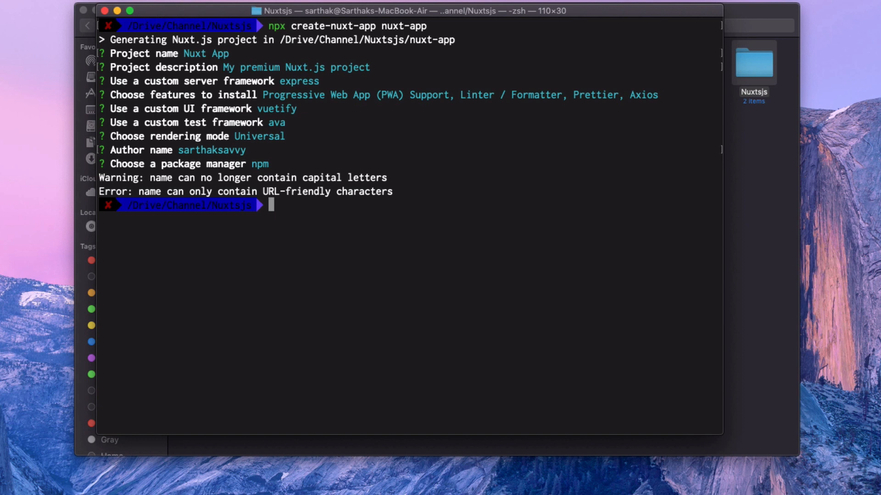
# Rerun the setup with project name nuxt-app and confirm npm to install the project
pyautogui.doubleClick(194, 53)
pyautogui.write('npx create-nuxt-app nuxt-app')
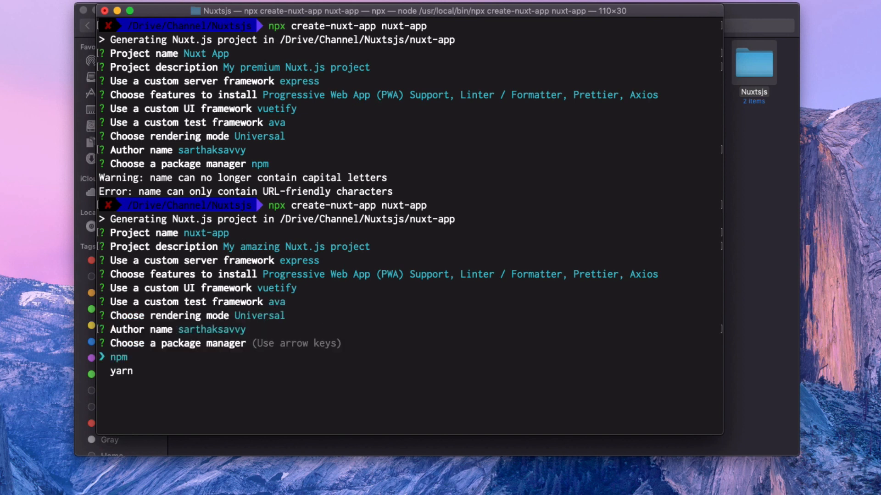
pyautogui.press('enter')
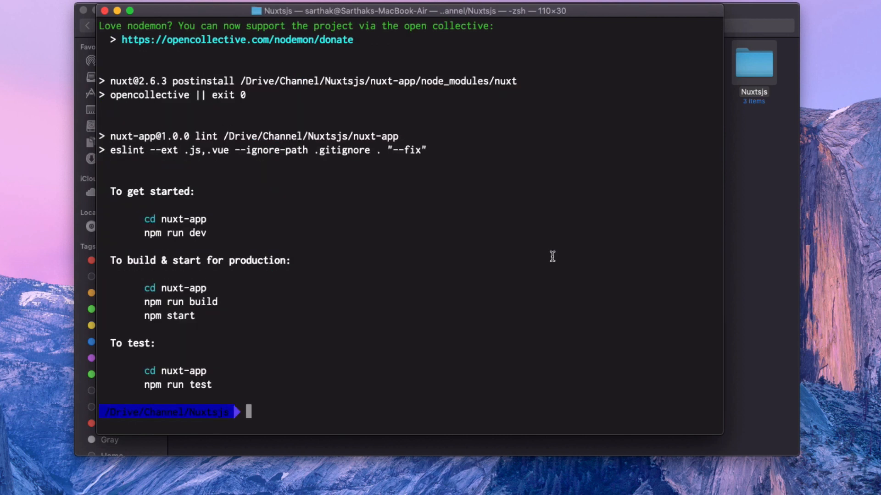
pyautogui.moveTo(567, 218)
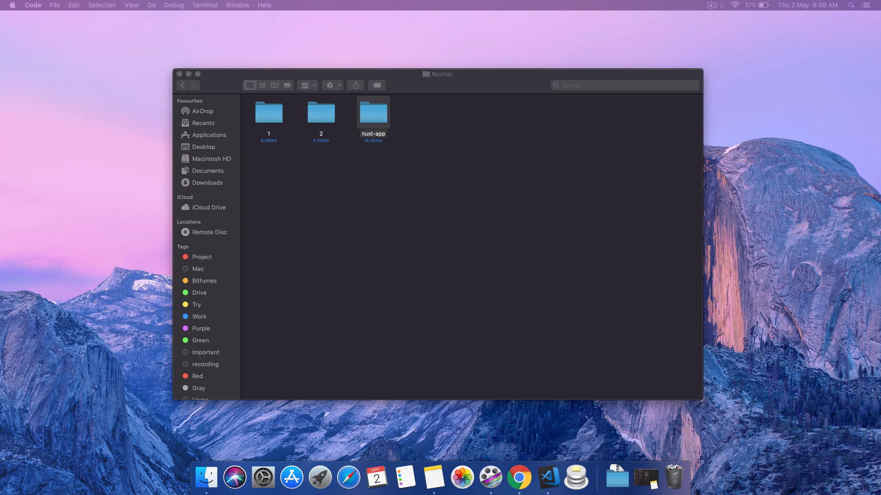
# Open the nuxt-app project in VS Code, maximize the window and start an integrated terminal
pyautogui.doubleClick(373, 112)
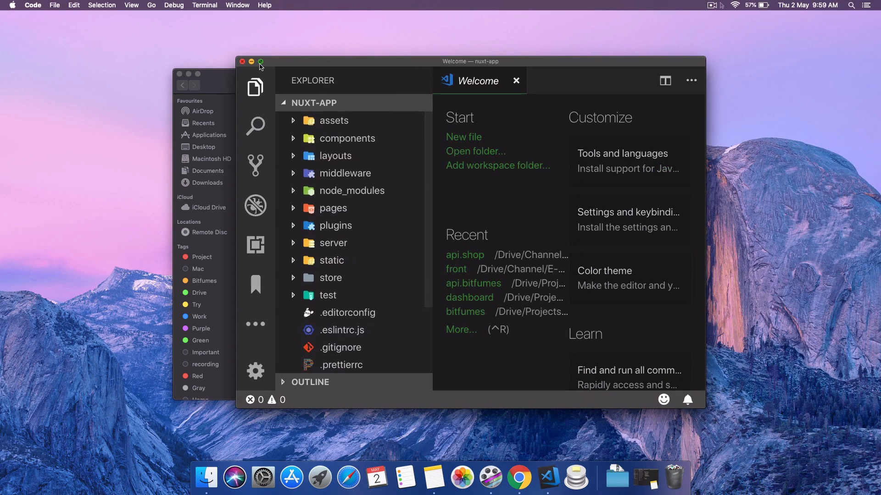
pyautogui.click(259, 61)
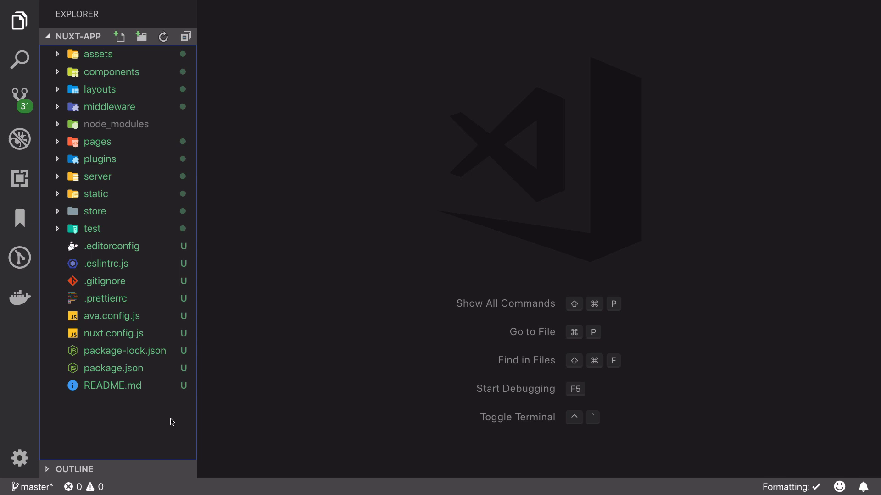
pyautogui.click(99, 158)
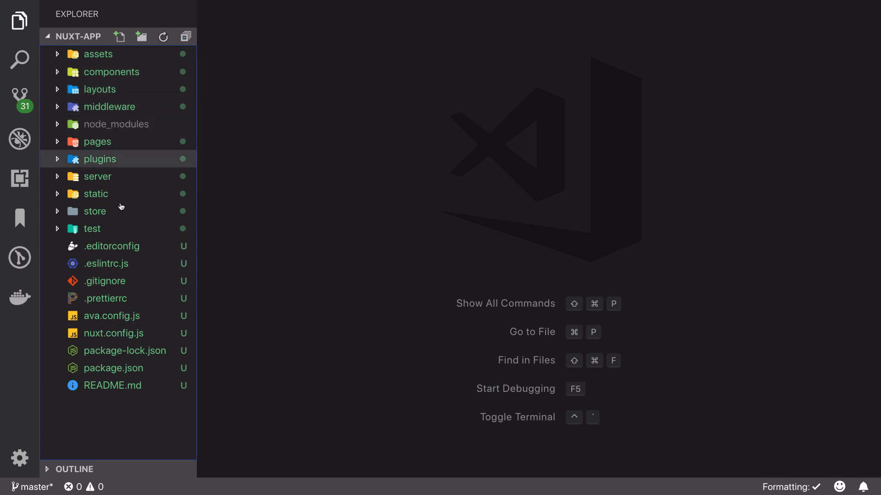
pyautogui.moveTo(96, 194)
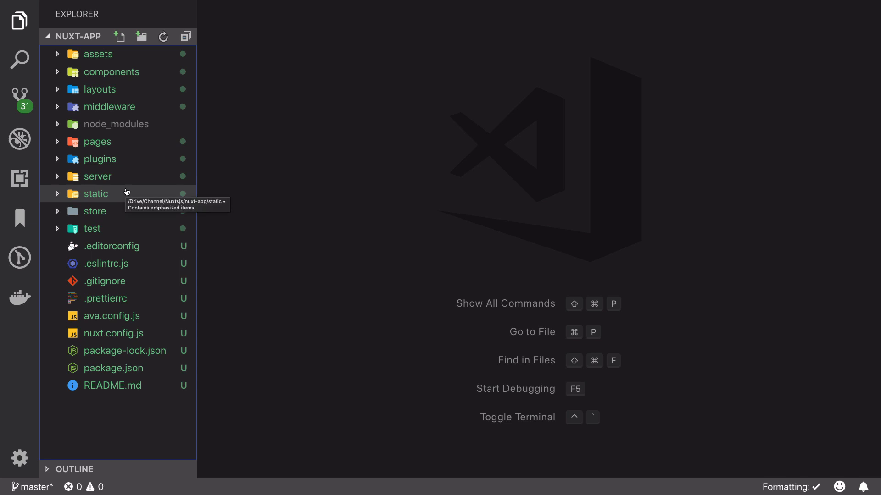
pyautogui.press('ctrl+`')
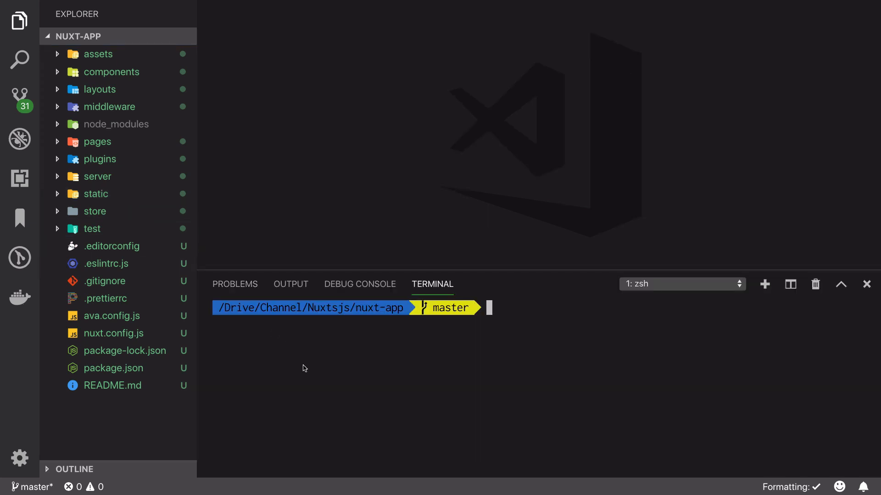
# Start the Nuxt dev server with npm run dev in the integrated terminal
pyautogui.write('npm run dev')
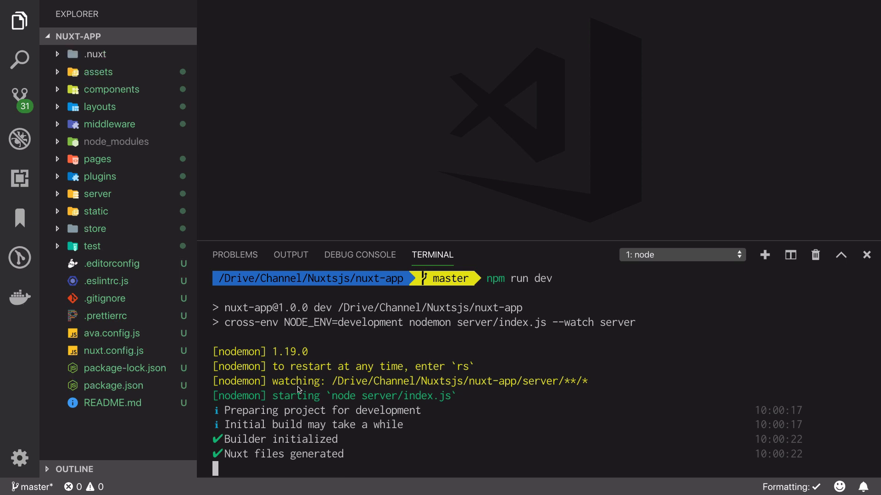
pyautogui.moveTo(93, 54)
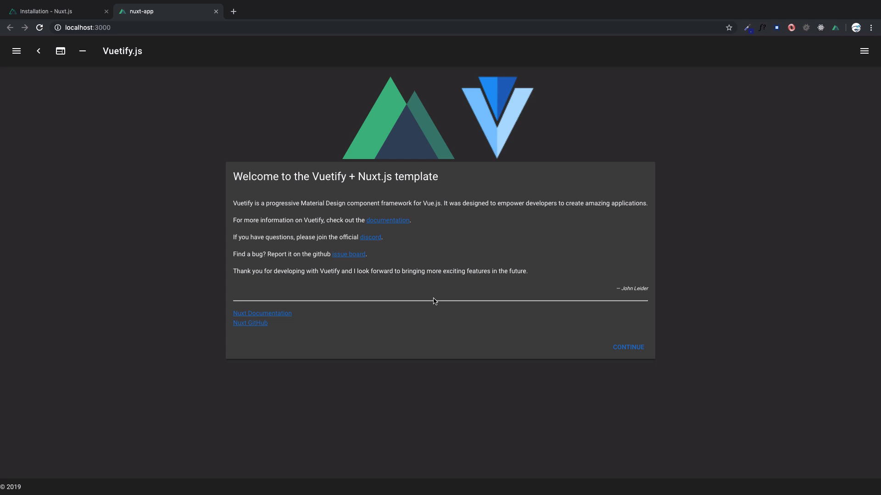
# Continue from the welcome card to the Inspire page at localhost:3000/inspire, then navigate back
pyautogui.click(627, 347)
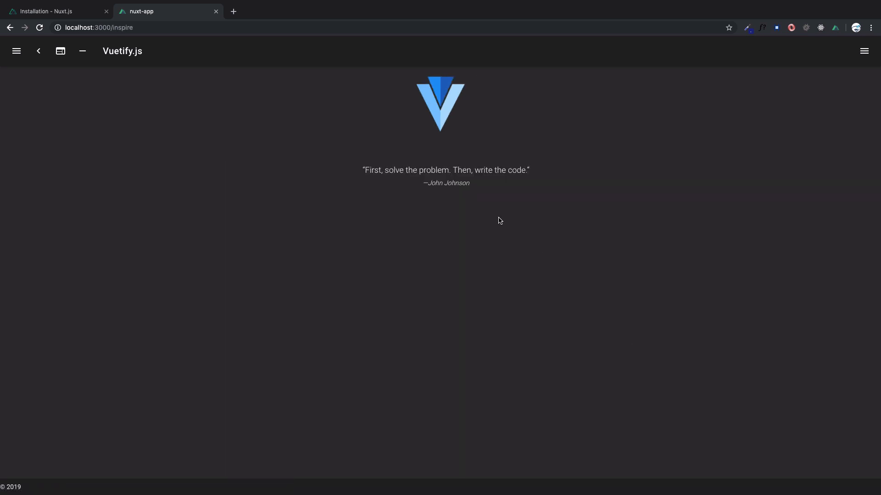
pyautogui.moveTo(60, 51)
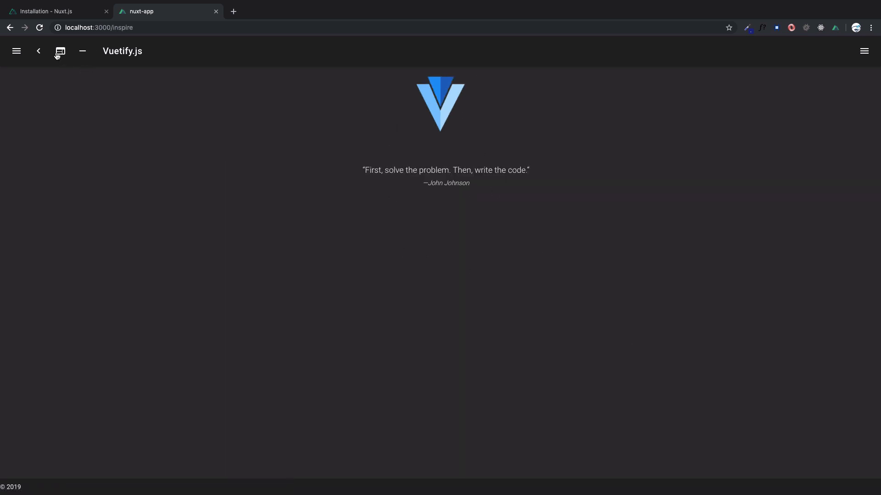
pyautogui.click(38, 51)
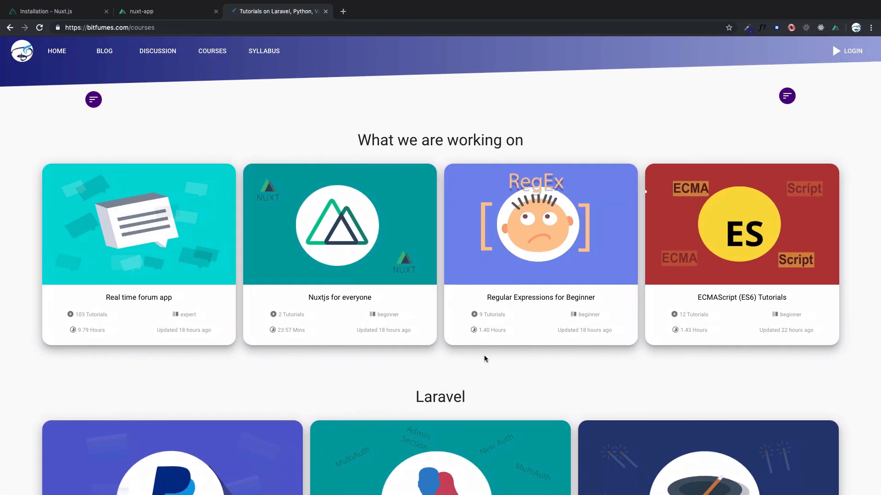
pyautogui.moveTo(433, 368)
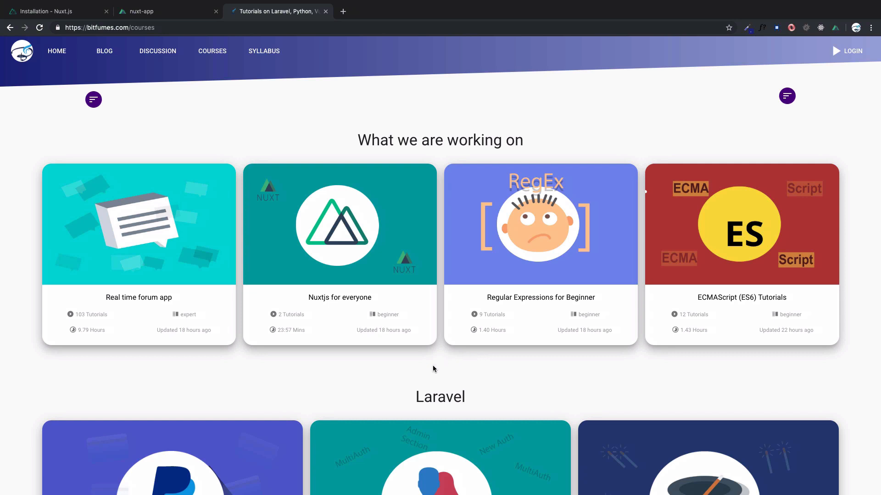